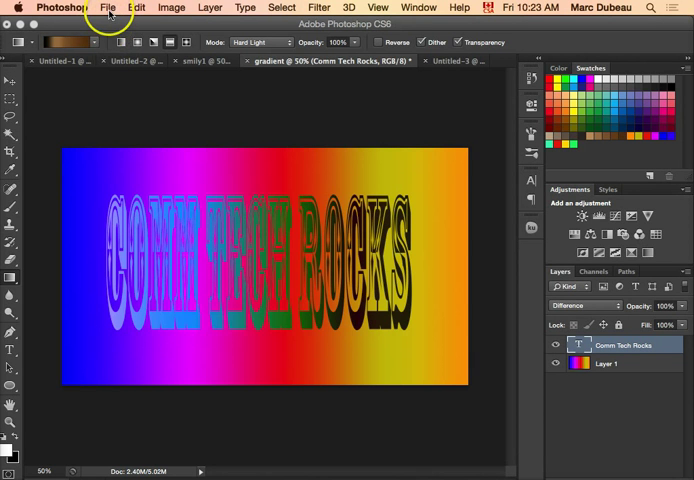
Open the New document dialog from the File menu.
click(108, 8)
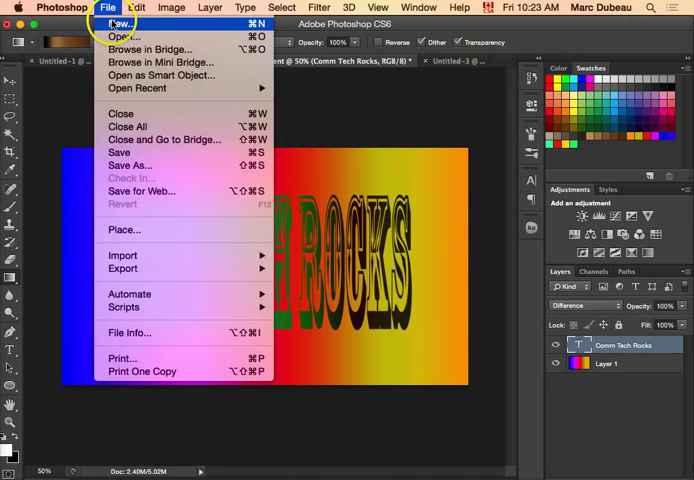
click(118, 22)
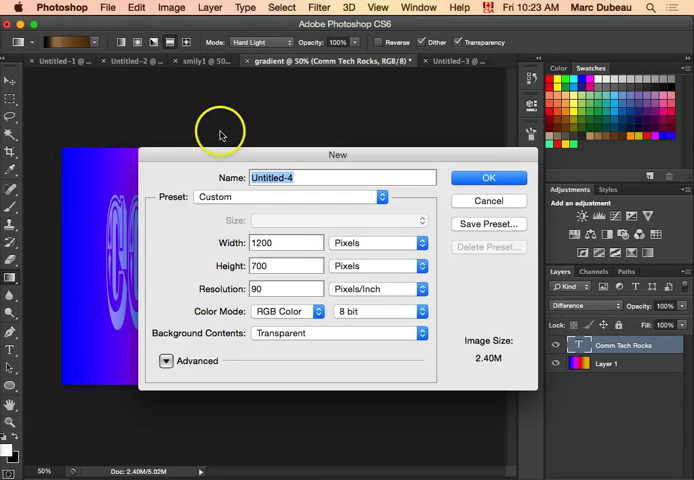
Name the document 'poster 1' and size it 17 by 11 inches.
text(poster)
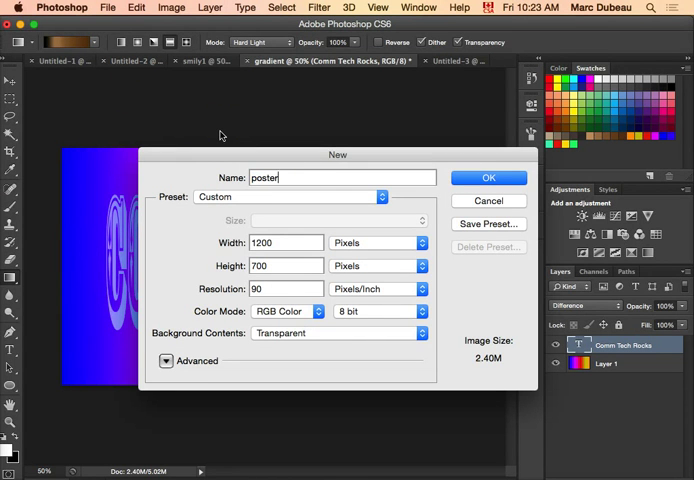
text(1)
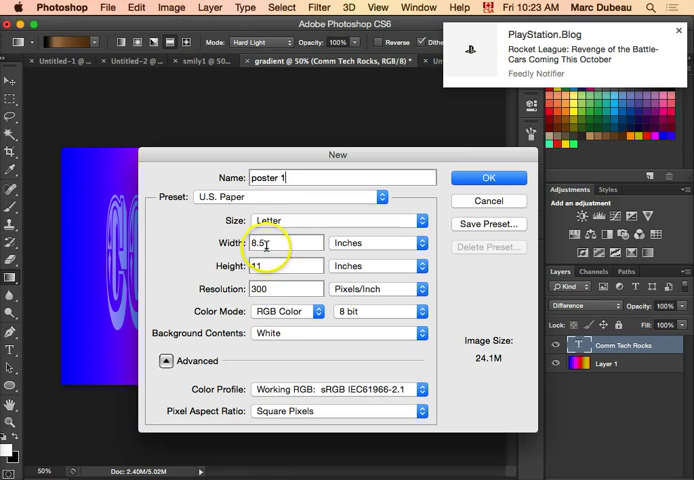
text(17)
click(287, 288)
text(.1)
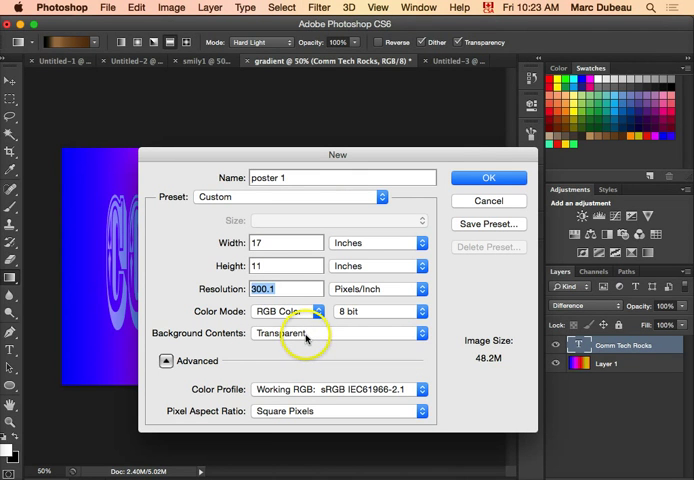
mouse_move(307, 336)
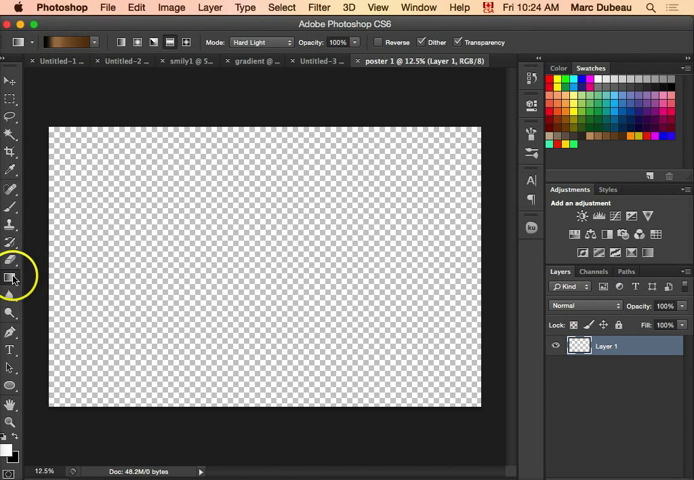
mouse_move(14, 278)
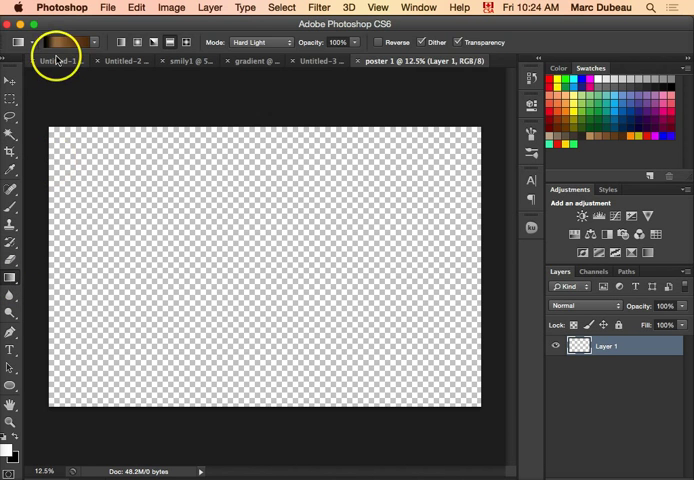
Open the Gradient Editor from the Gradient Tool's options bar preview.
click(63, 42)
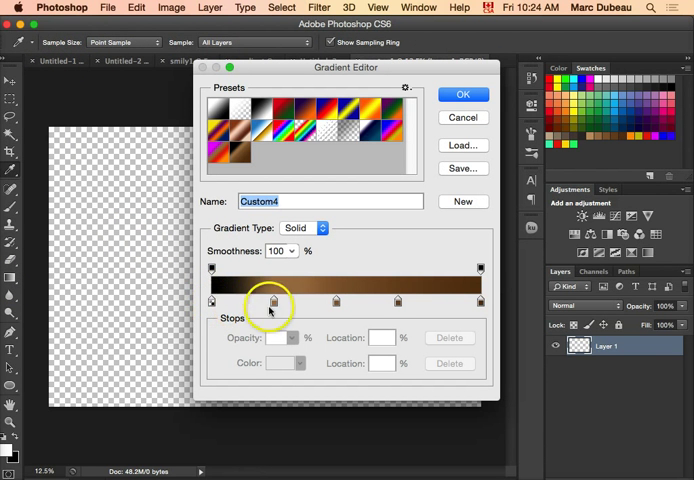
mouse_move(485, 303)
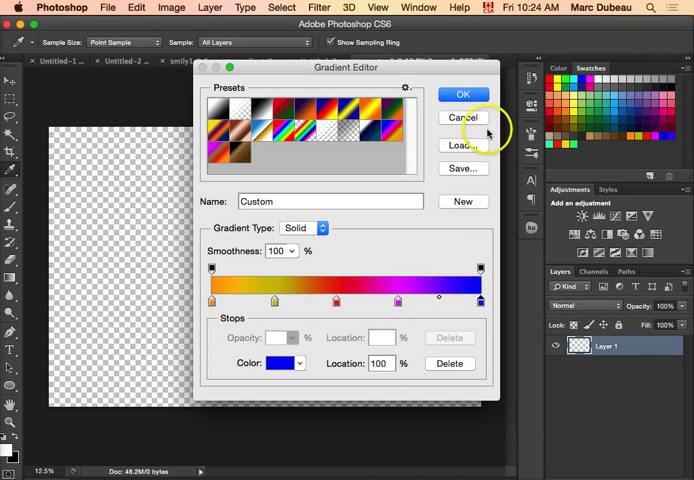
Confirm the orange, yellow, red, magenta and blue gradient in the Gradient Editor.
click(463, 94)
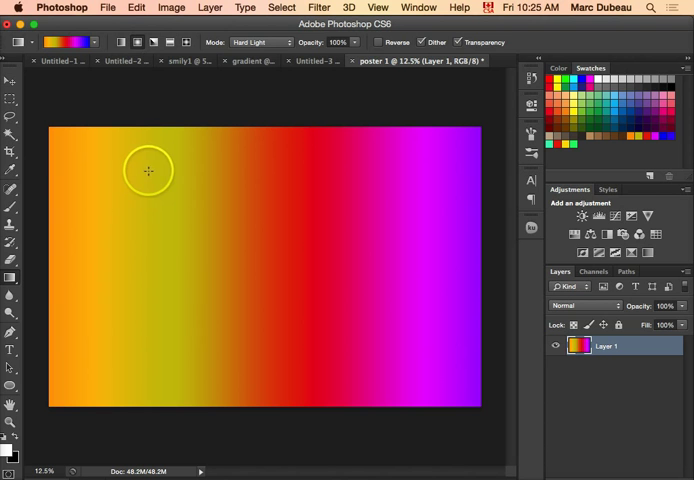
mouse_move(137, 168)
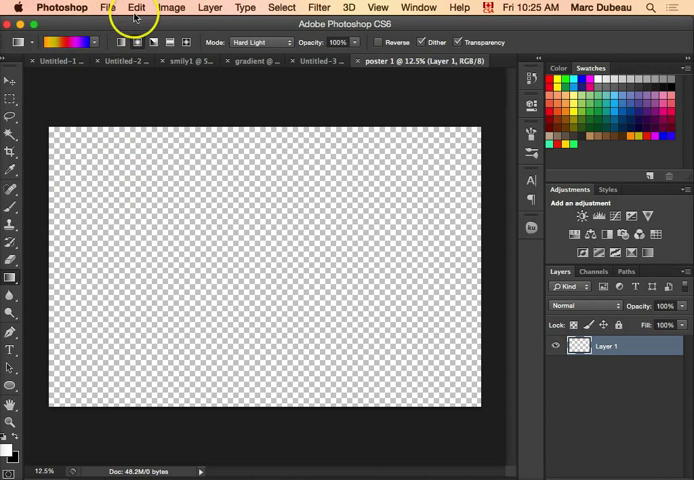
mouse_move(172, 125)
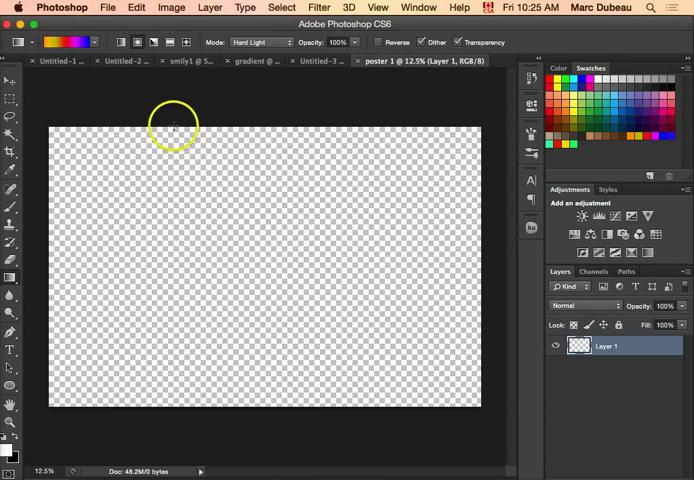
Choose Diamond Gradient and drag outward from the canvas centre to fill Layer 1.
click(137, 7)
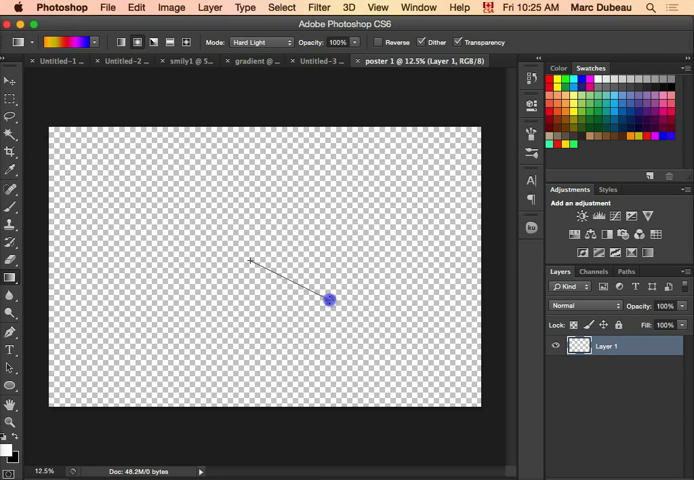
drag(330, 300, 406, 343)
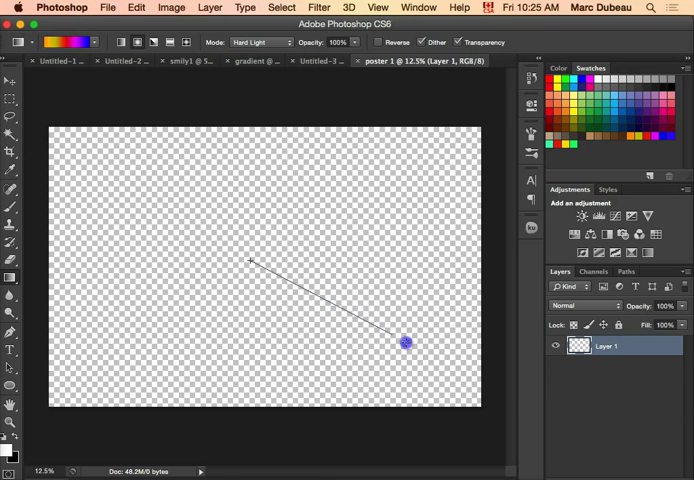
drag(252, 262, 405, 342)
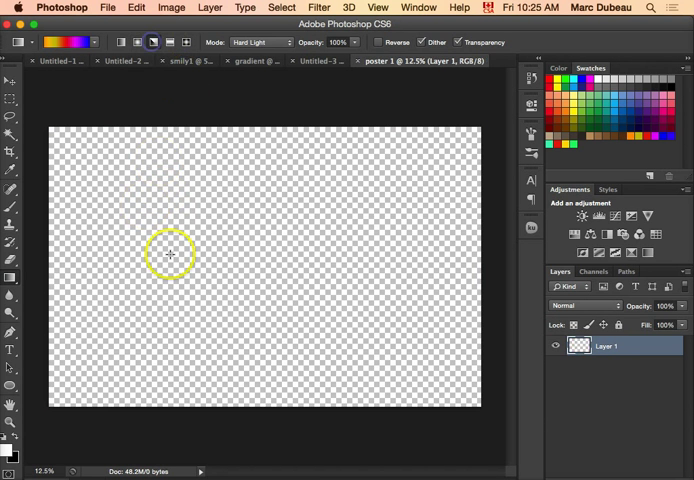
drag(170, 254, 490, 185)
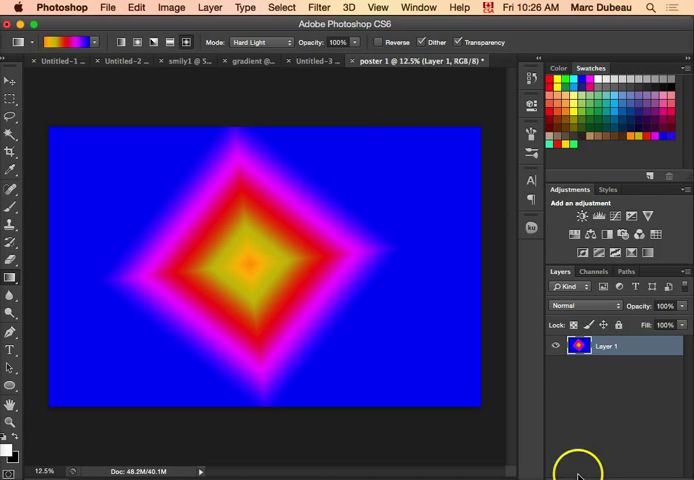
mouse_move(540, 465)
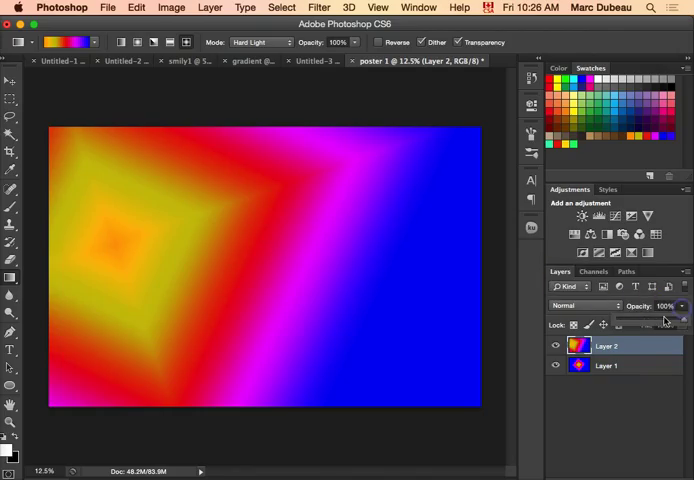
Lower Layer 2's opacity to about 49%.
drag(670, 320, 650, 320)
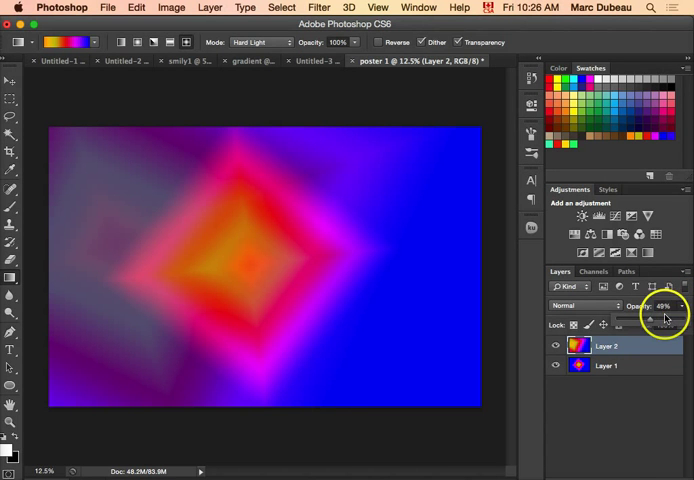
mouse_move(610, 408)
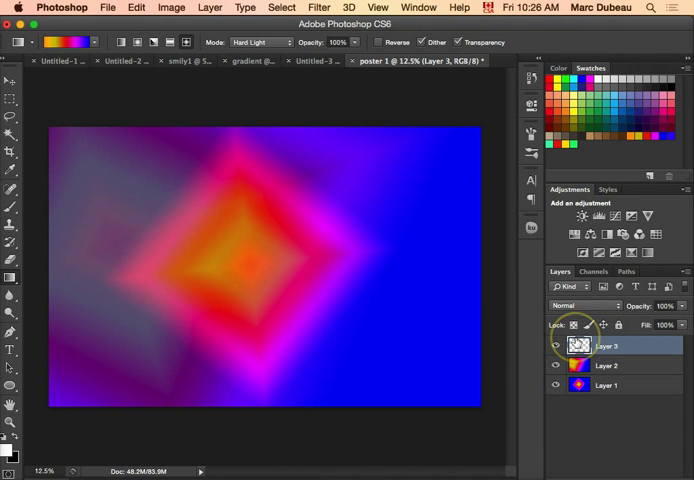
mouse_move(580, 345)
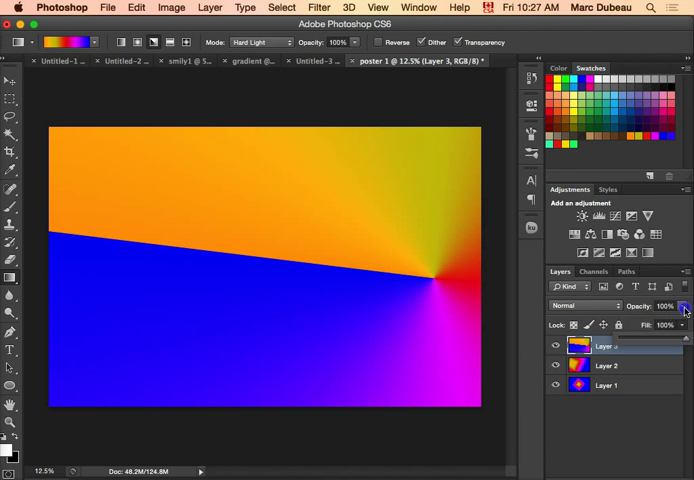
Reduce Layer 3's opacity to about 21% so the layers beneath show through.
drag(685, 307, 640, 320)
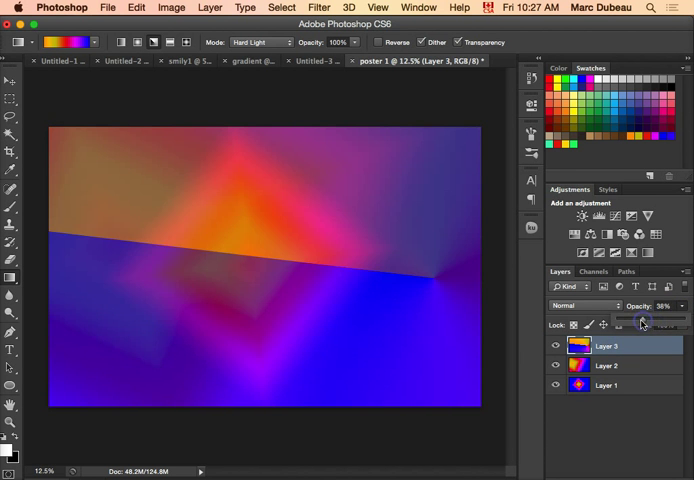
drag(655, 322, 630, 322)
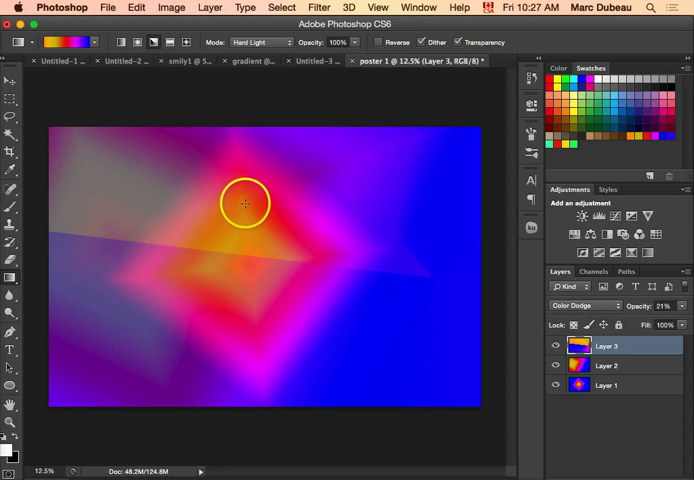
mouse_move(140, 183)
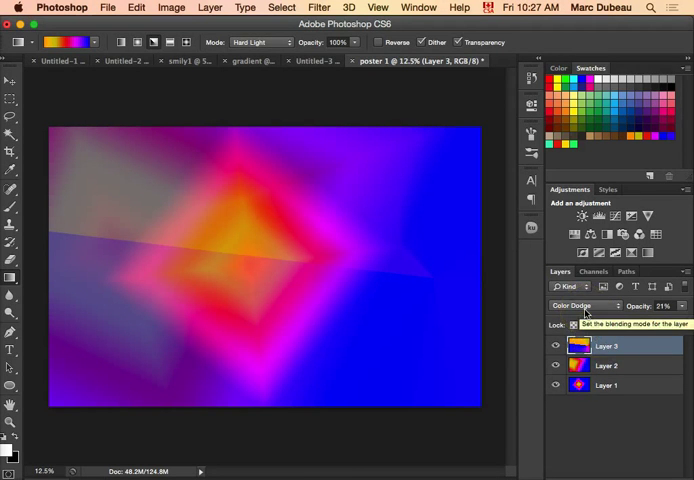
mouse_move(366, 446)
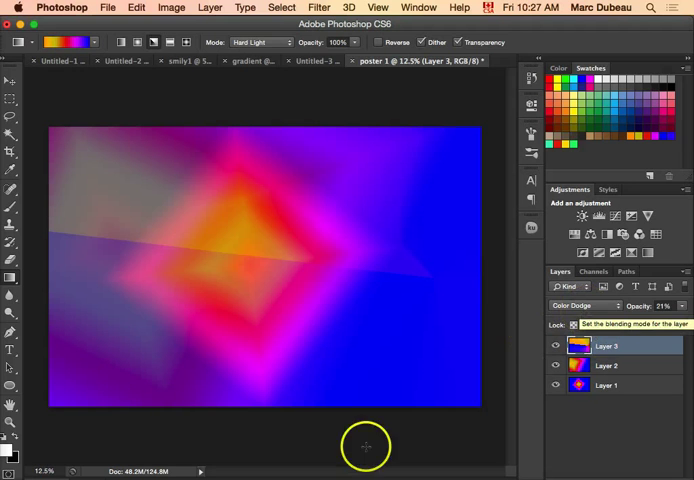